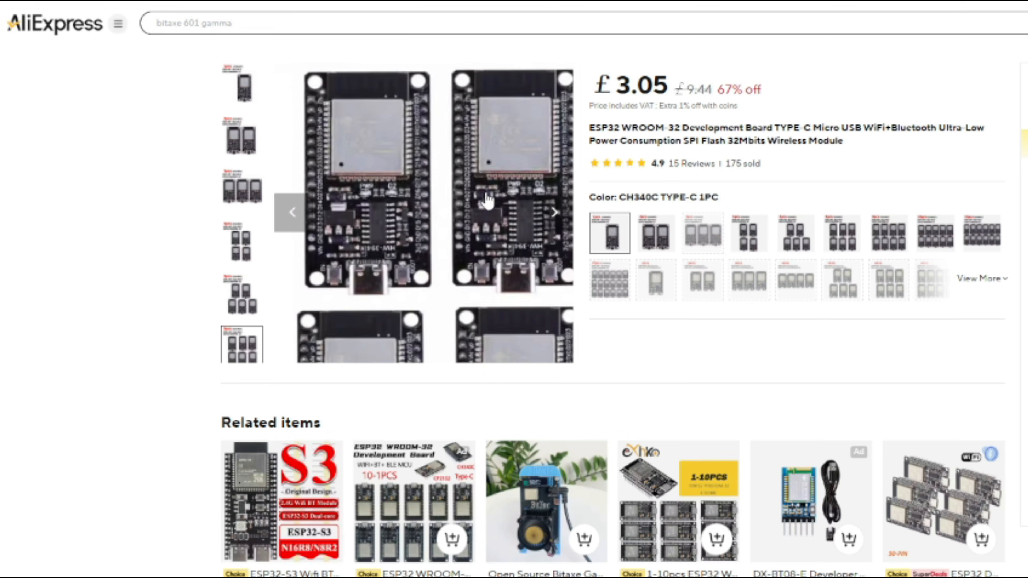
Step: Browse the ESP32 board pack options and return to the single-board listing
{"action": "left_click", "coordinate": [655, 233]}
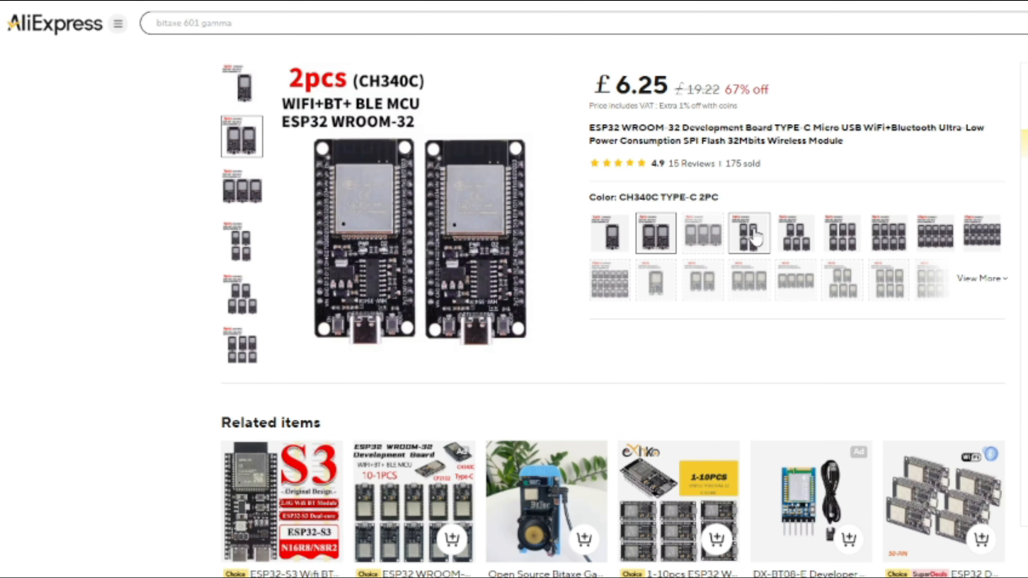
{"action": "left_click", "coordinate": [888, 233]}
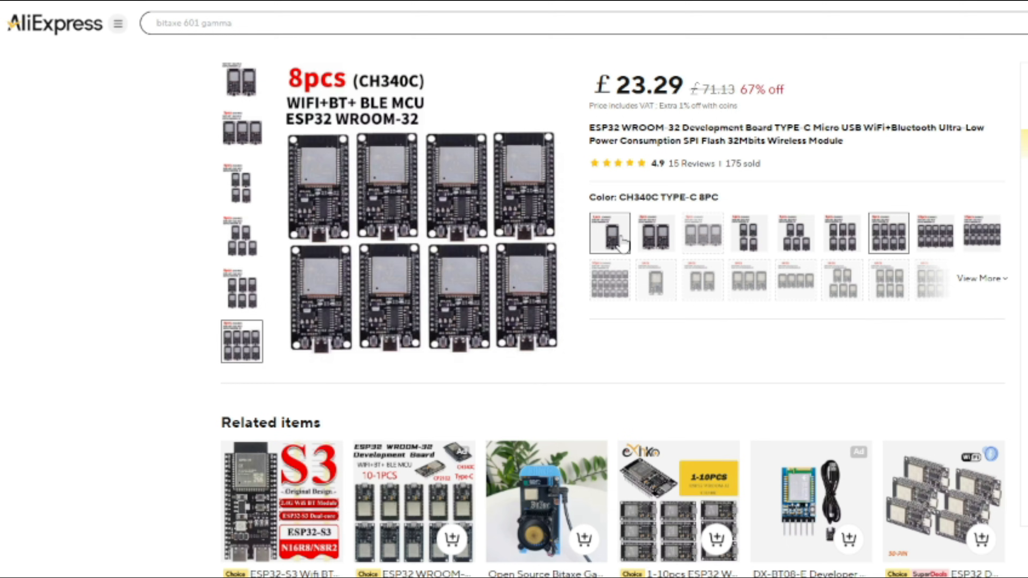
{"action": "left_click", "coordinate": [608, 233]}
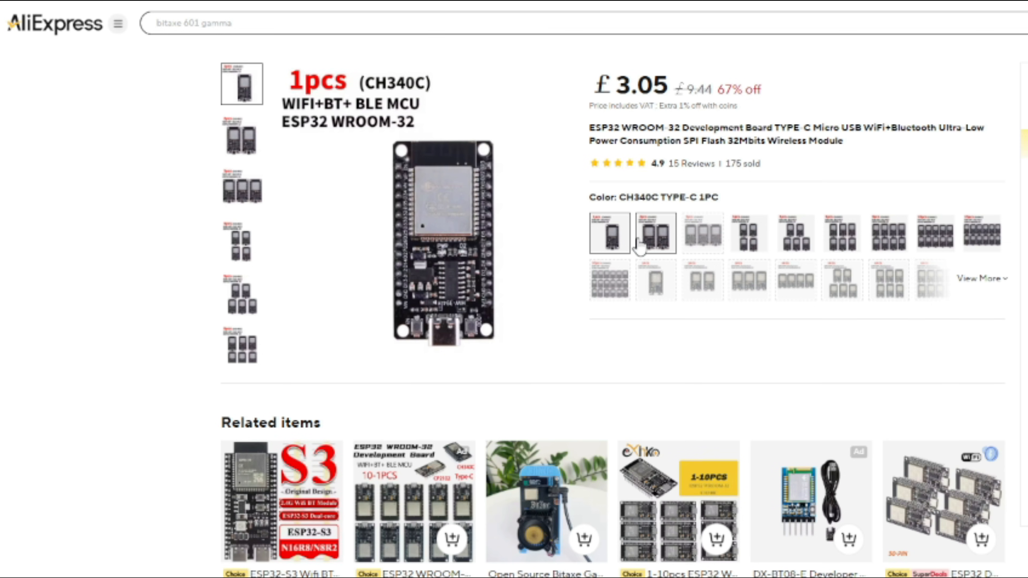
{"action": "left_click", "coordinate": [443, 243]}
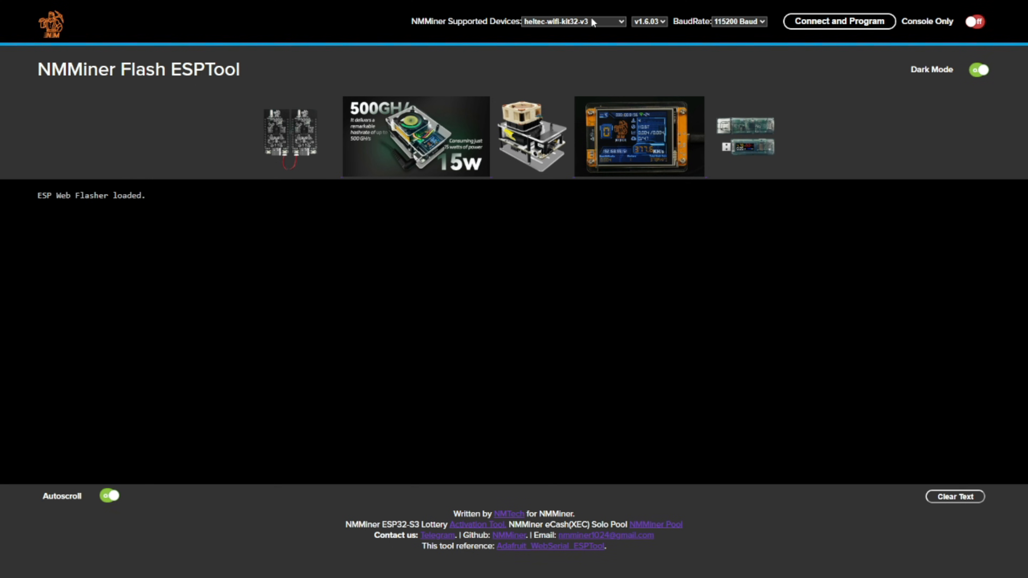
Step: Select esp32-dev-kitc-32 from the Supported Devices list after briefly choosing lilygo-t-display-s3
{"action": "left_click", "coordinate": [572, 21]}
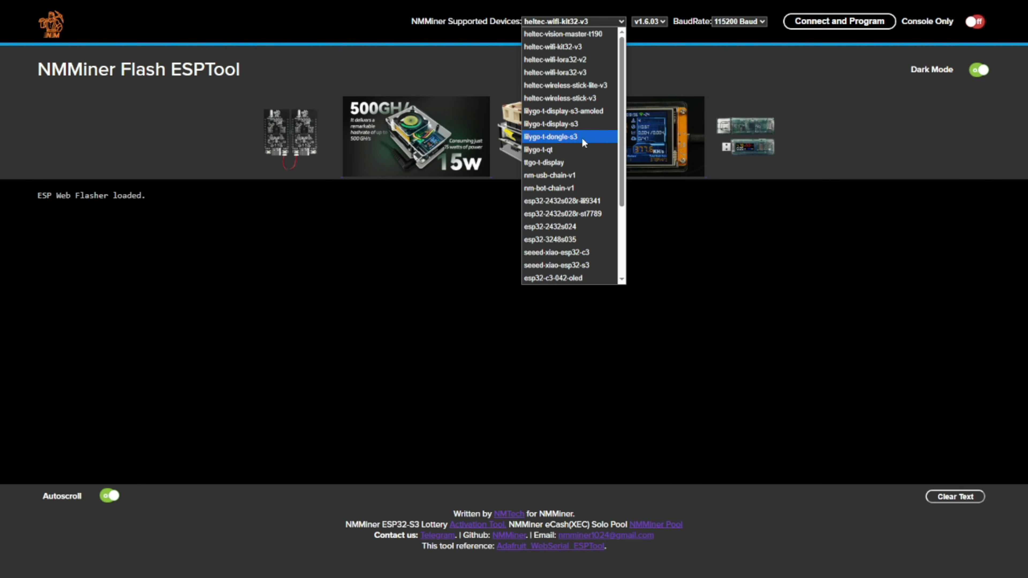
{"action": "mouse_move", "coordinate": [589, 124]}
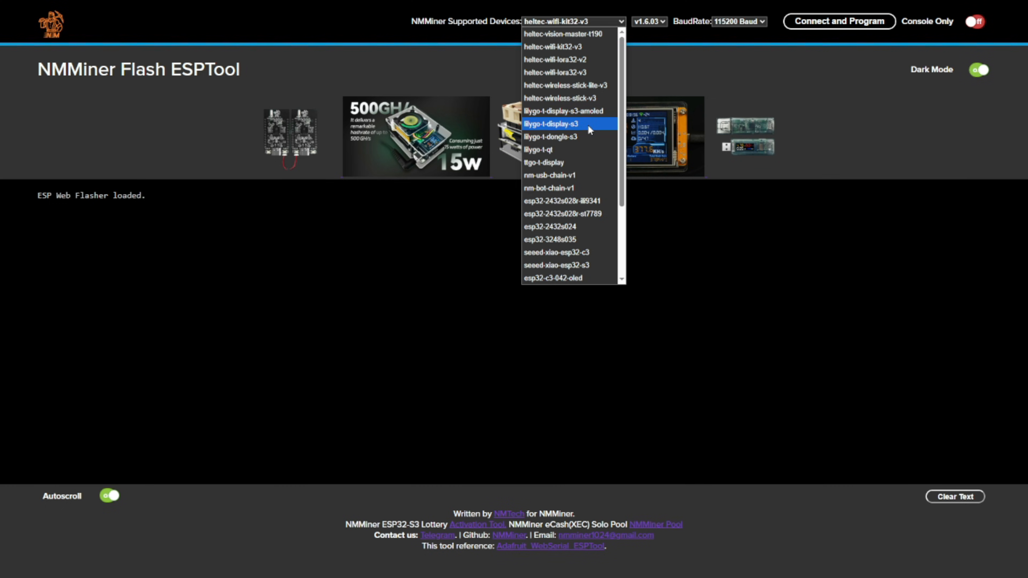
{"action": "left_click", "coordinate": [554, 124]}
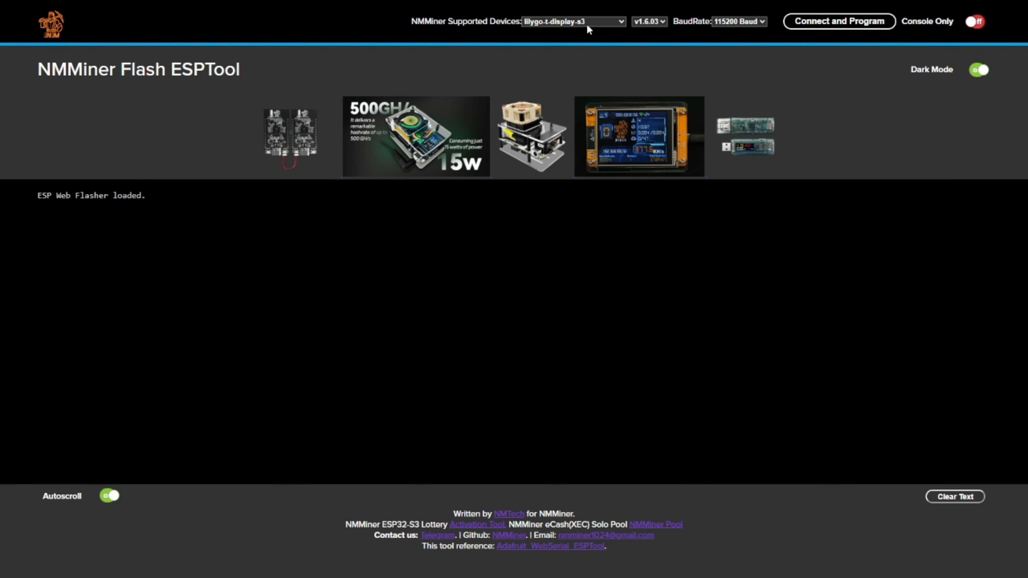
{"action": "left_click", "coordinate": [572, 21]}
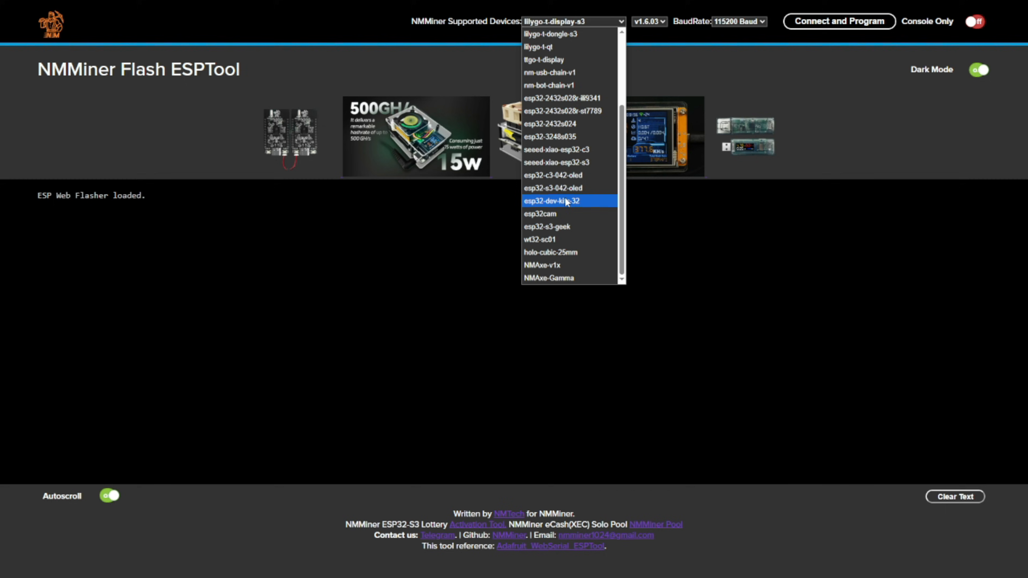
{"action": "left_click", "coordinate": [567, 201]}
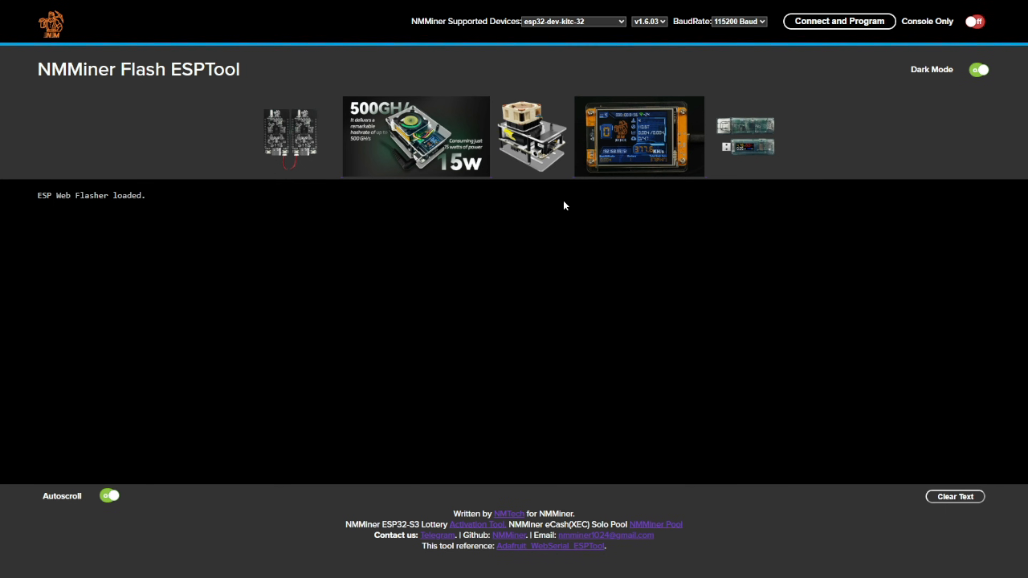